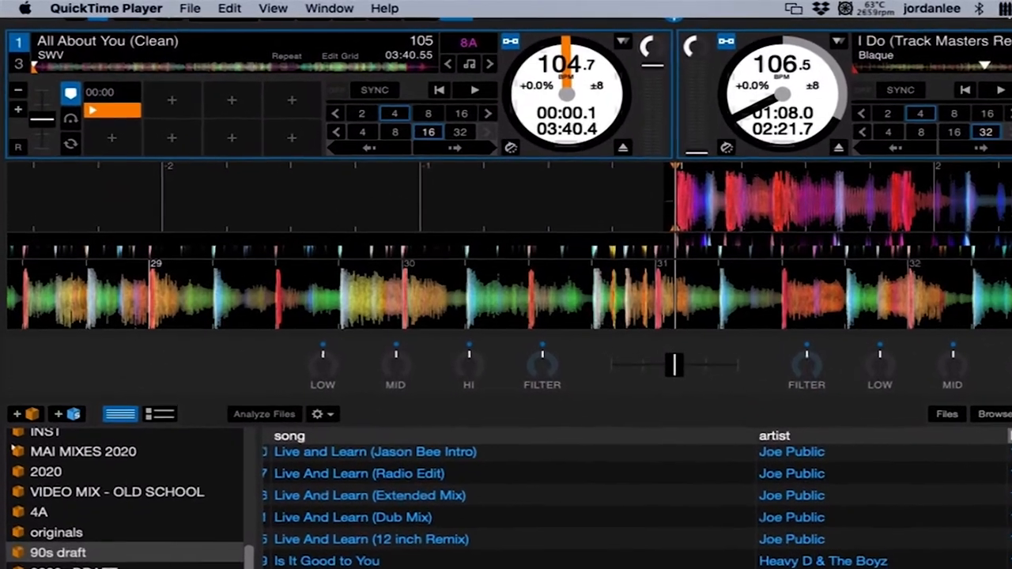
Step: Begin a new full-screen recording from the File menu while Serato DJ is visible
left_click(190, 9)
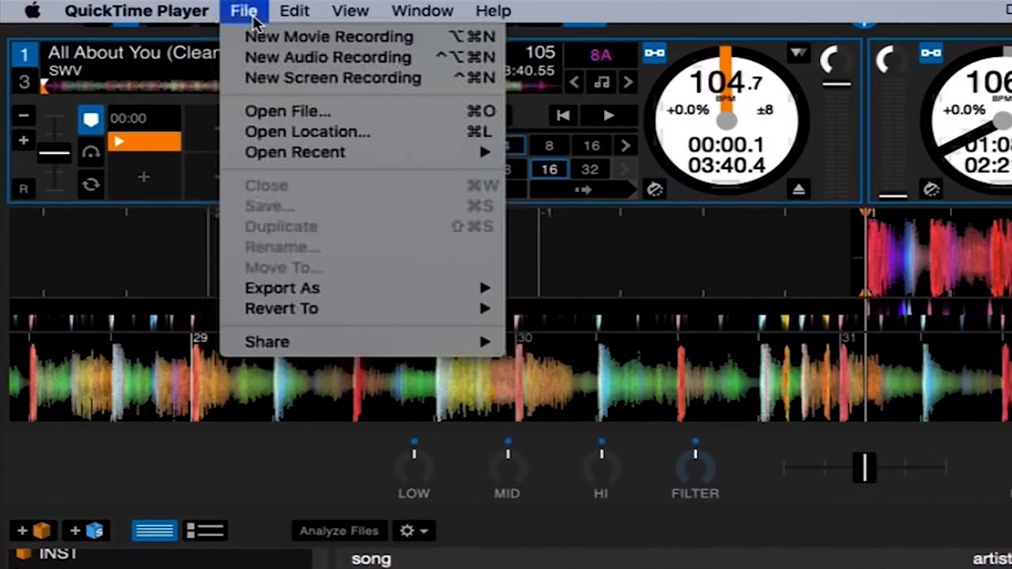
mouse_move(332, 77)
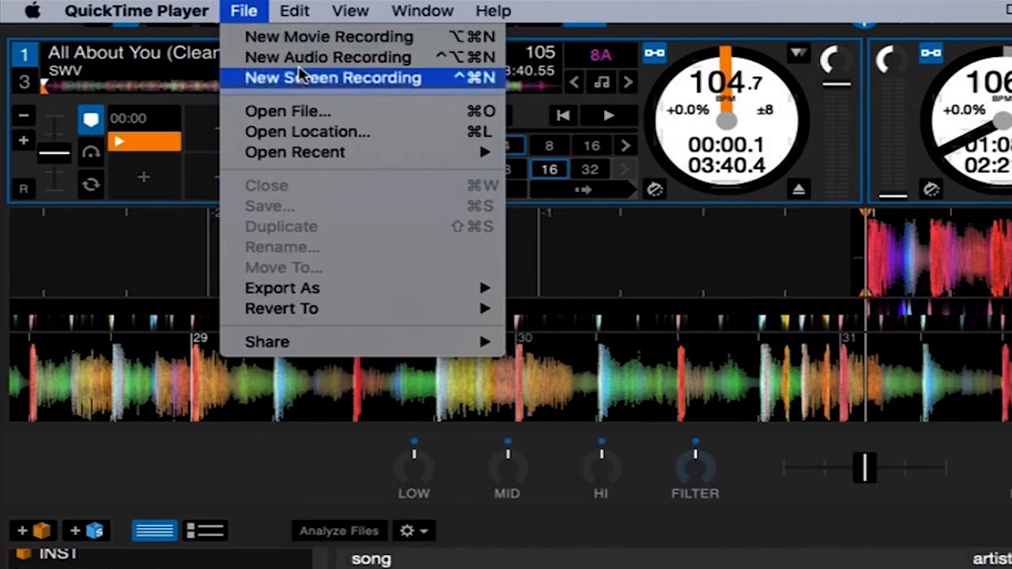
left_click(332, 77)
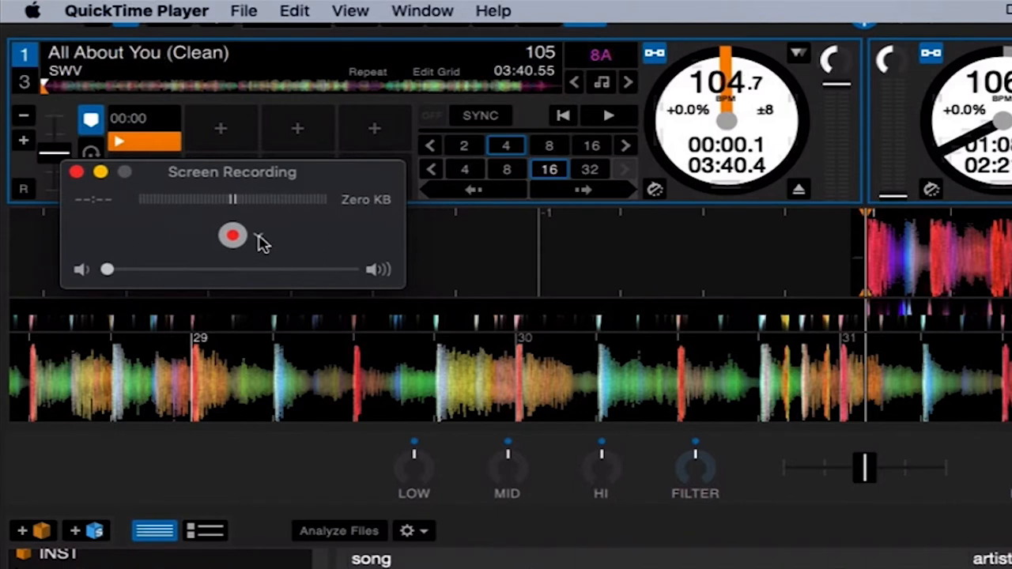
left_click(261, 237)
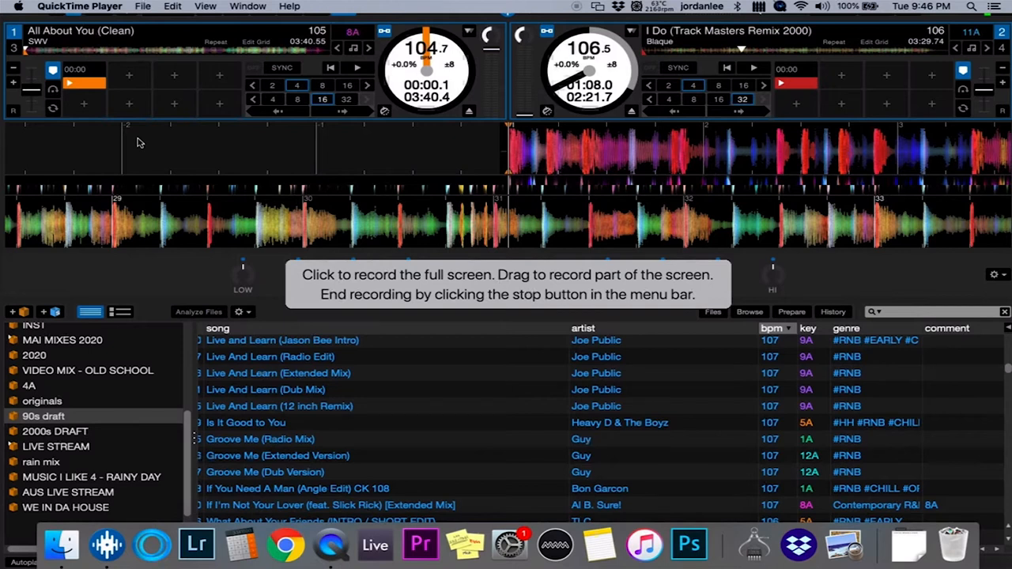
mouse_move(302, 265)
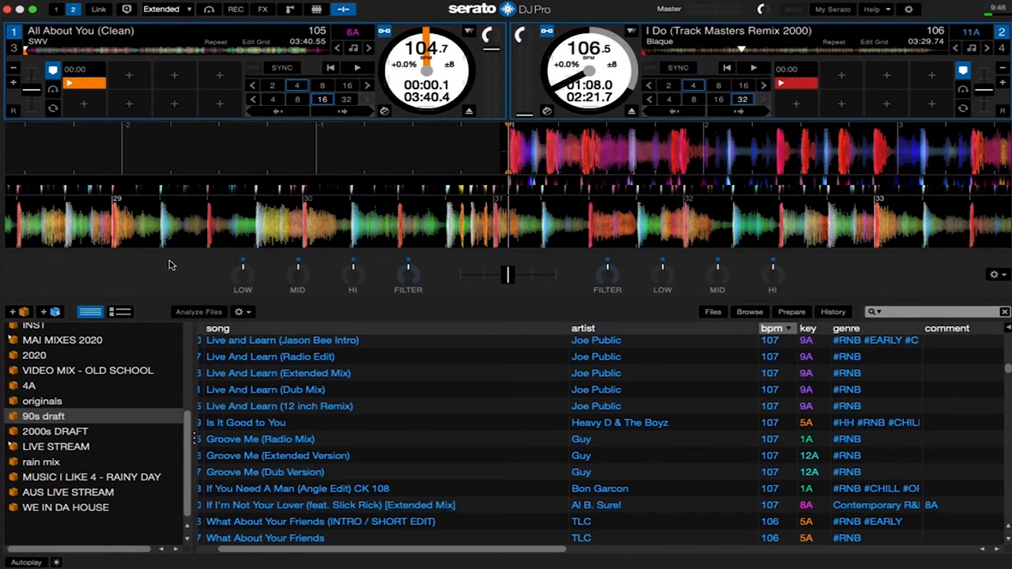
mouse_move(256, 150)
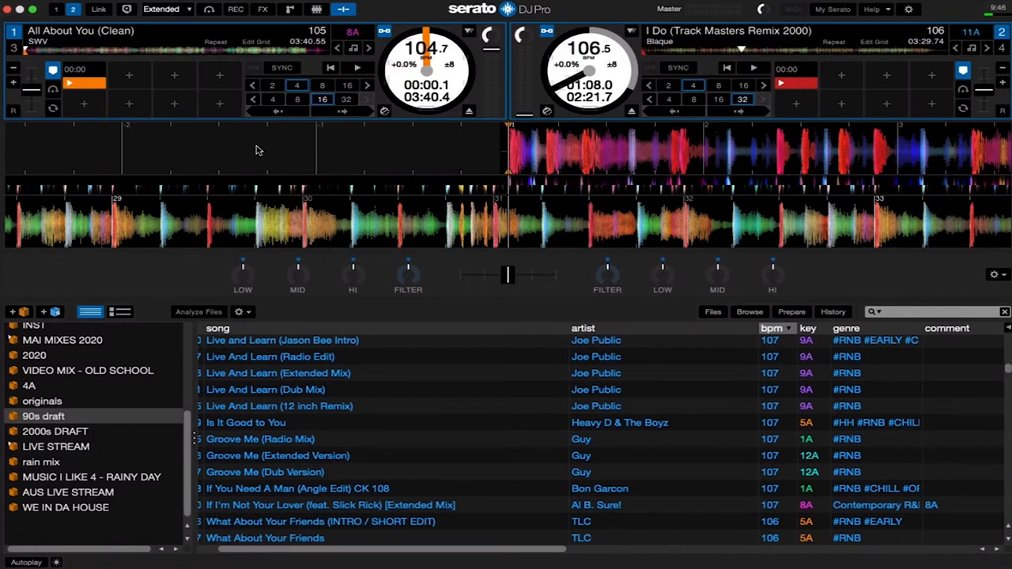
Step: Play deck 1 and deck 2 so both waveforms scroll, then stop the capture
left_click(356, 67)
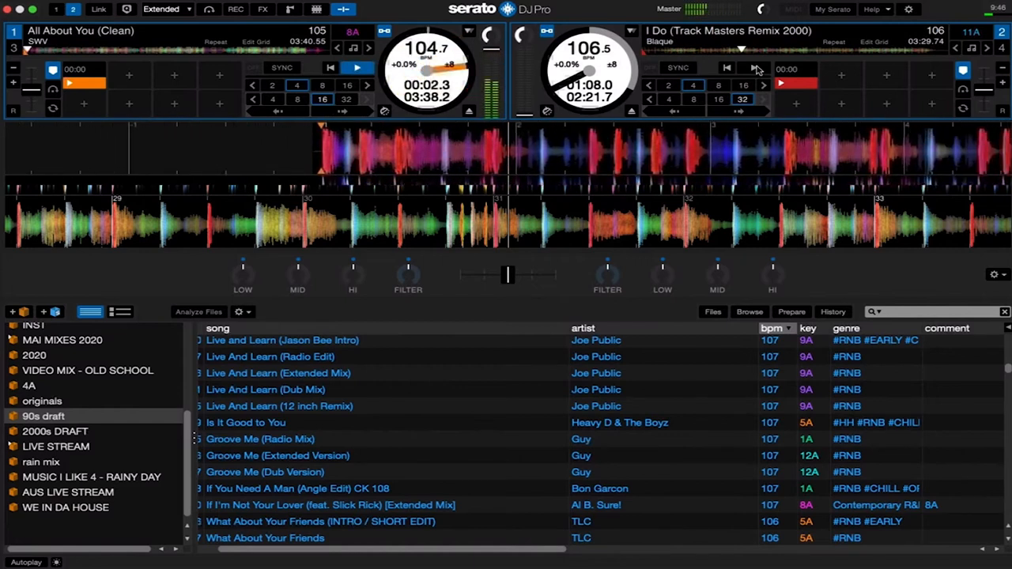
left_click(750, 70)
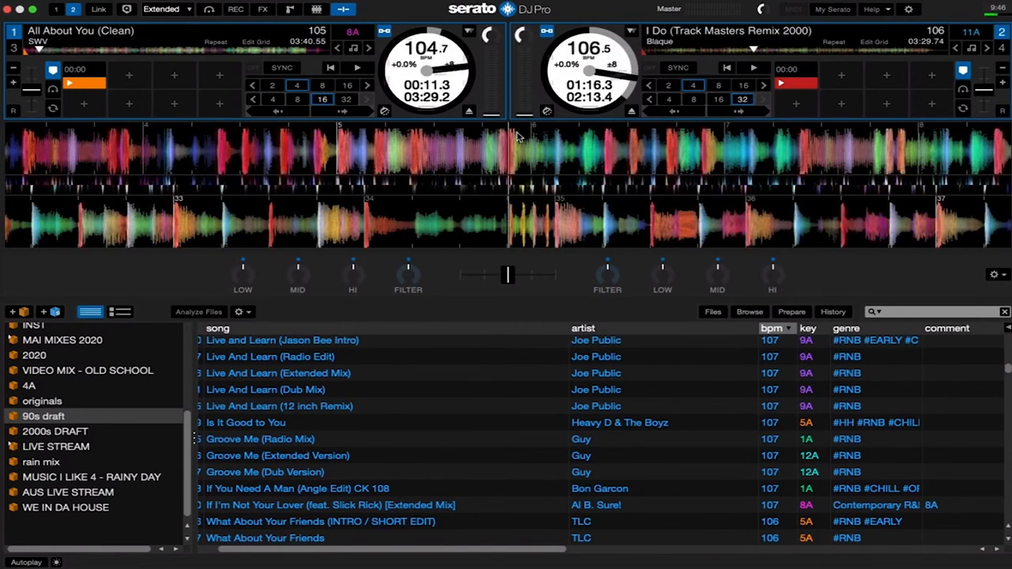
key("cmd+tab")
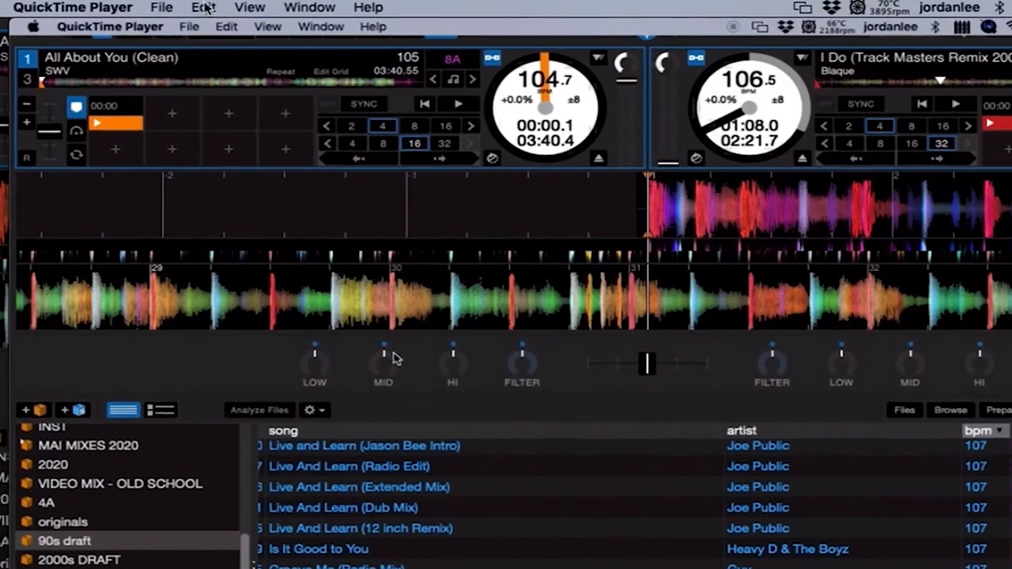
Step: Export the capture at 1080p to the Desktop as 'screen recording'
left_click(161, 6)
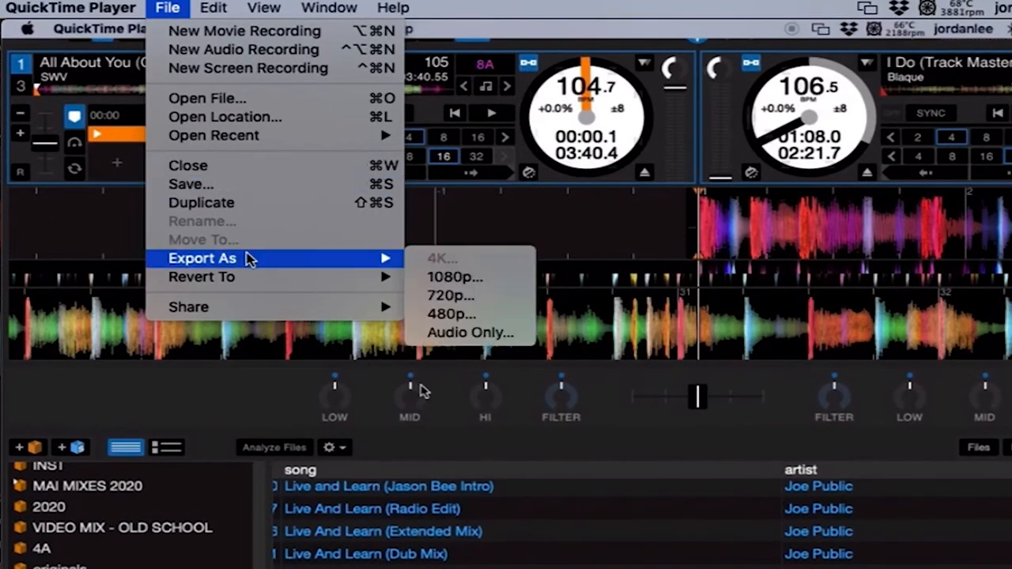
mouse_move(455, 277)
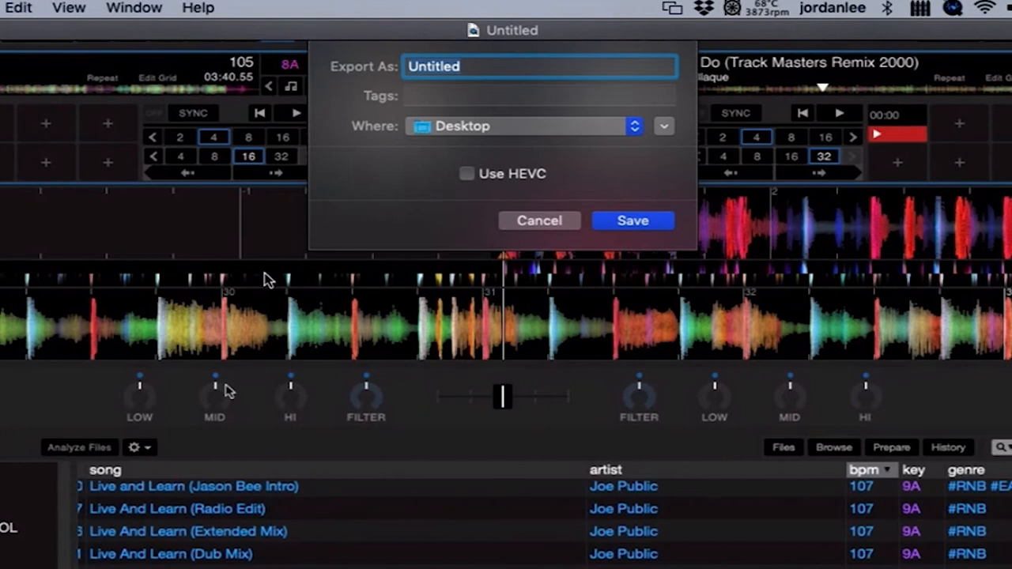
type("screen recording")
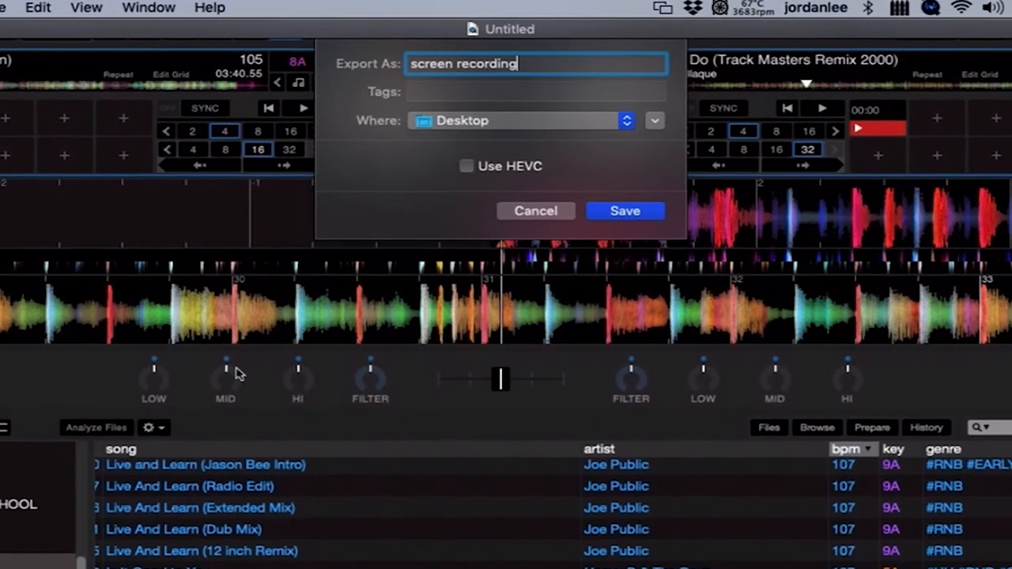
left_click(534, 210)
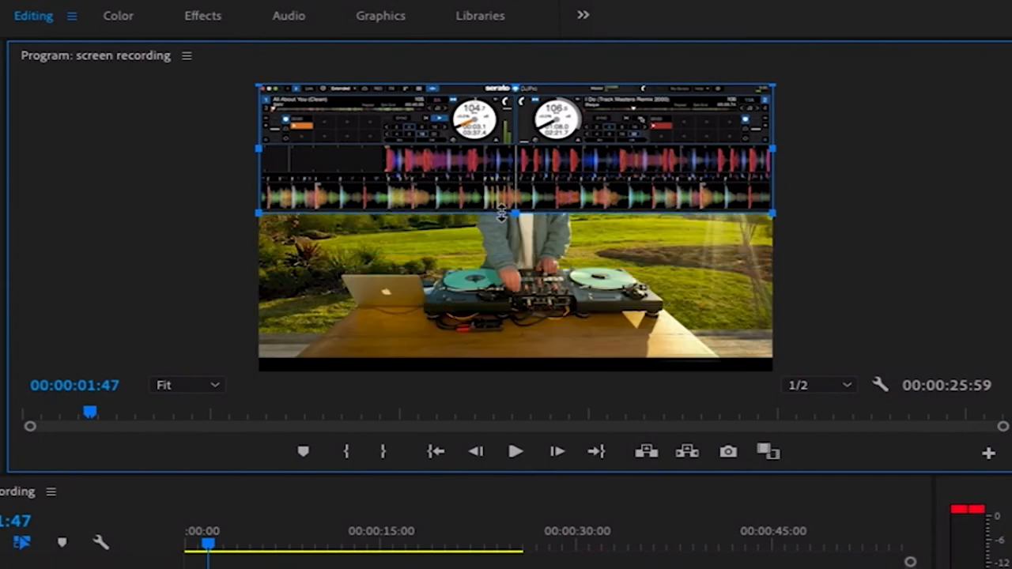
mouse_move(513, 87)
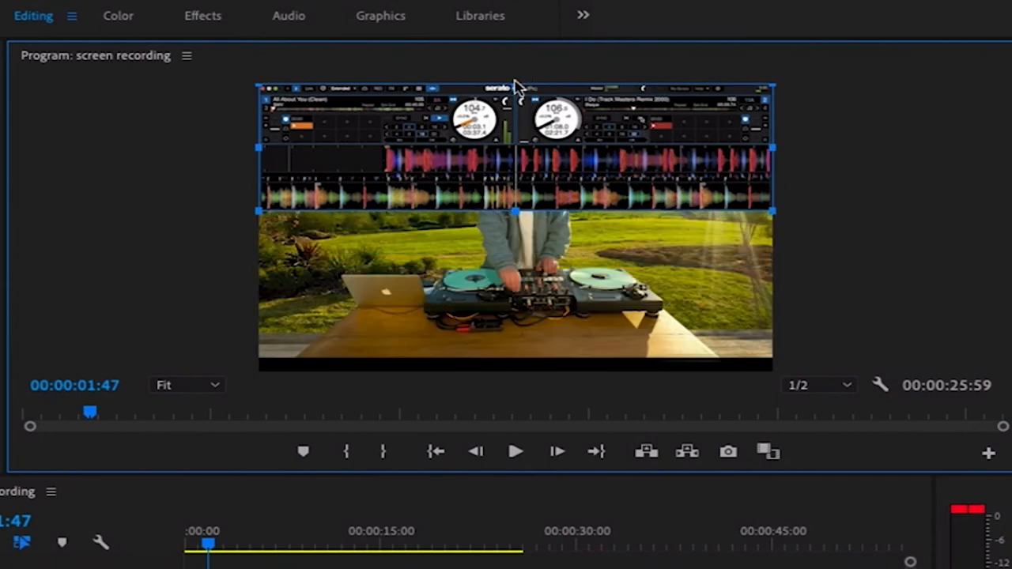
Step: Drag the overlay's top crop handle down so only the waveform strip shows
left_click_drag(512, 85, 512, 139)
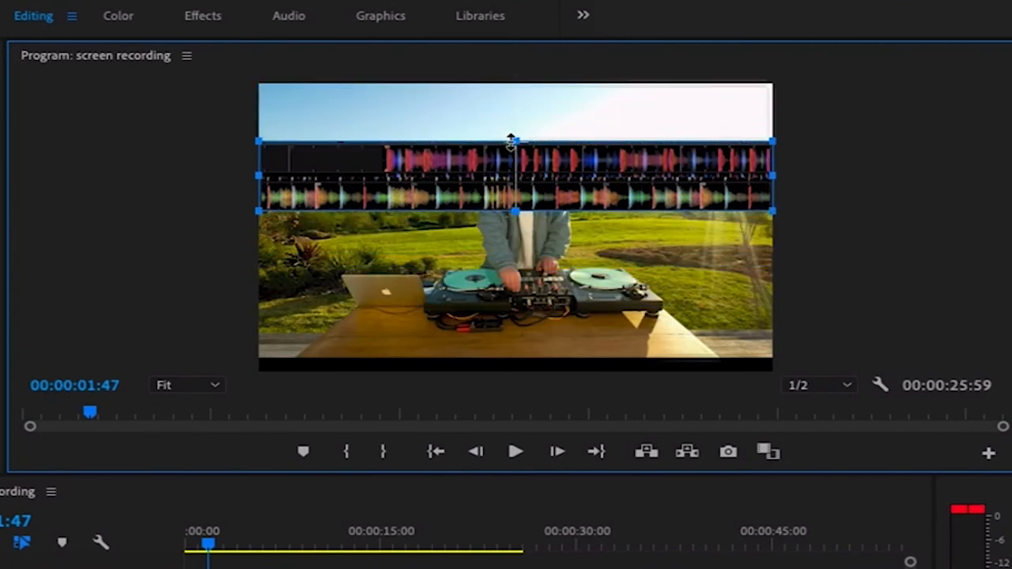